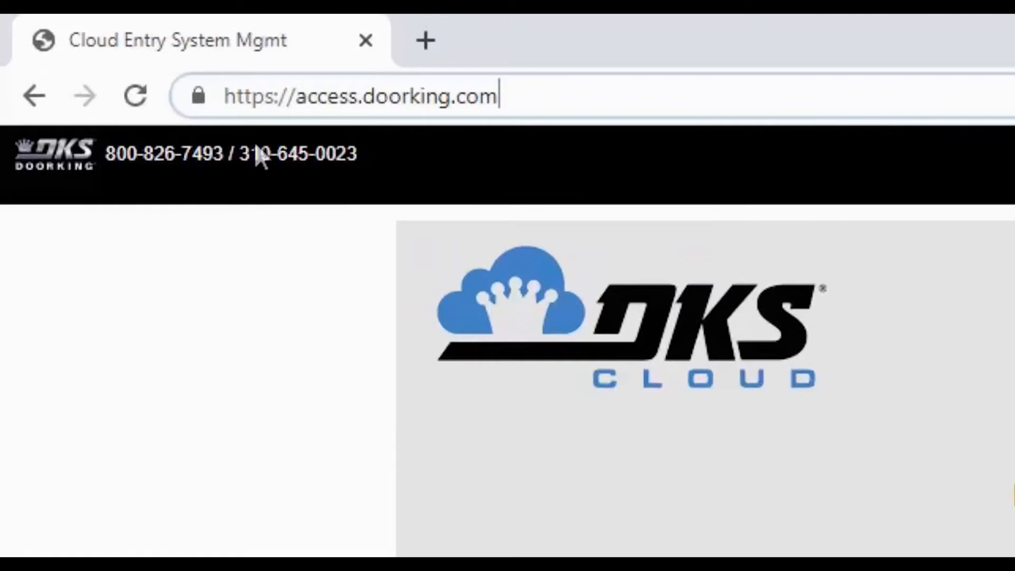
mouse_move(414, 163)
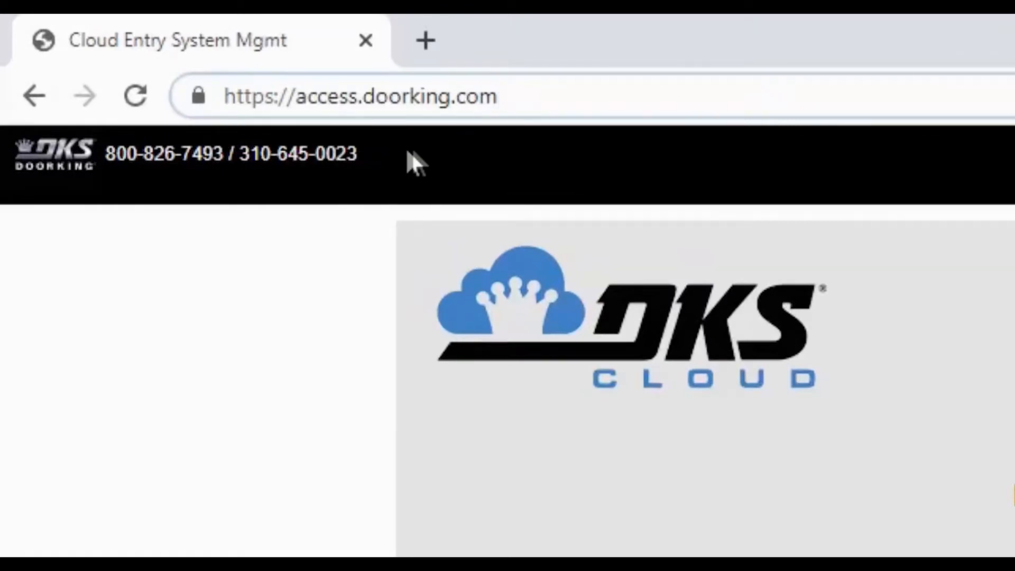
mouse_move(515, 152)
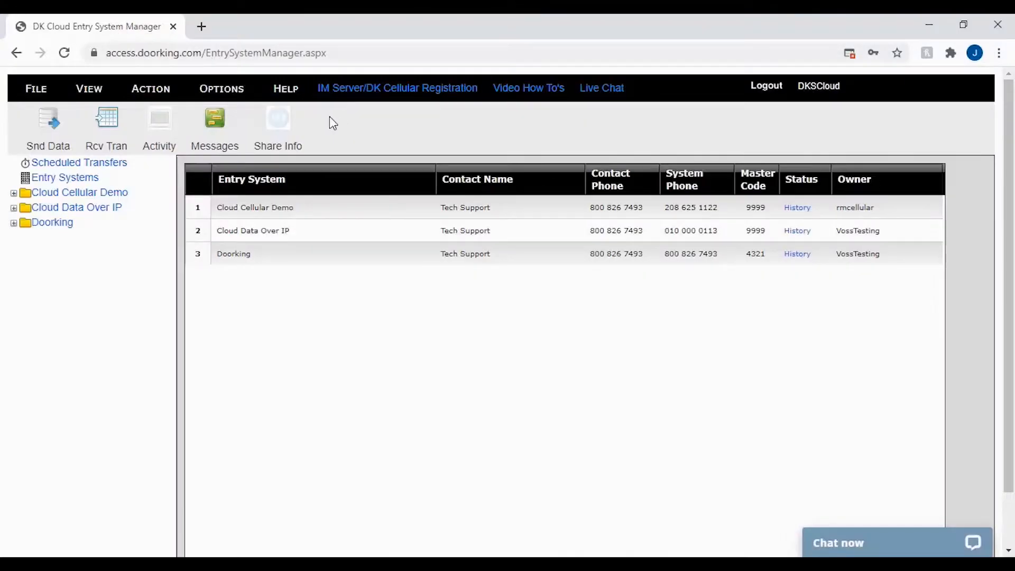
mouse_move(446, 117)
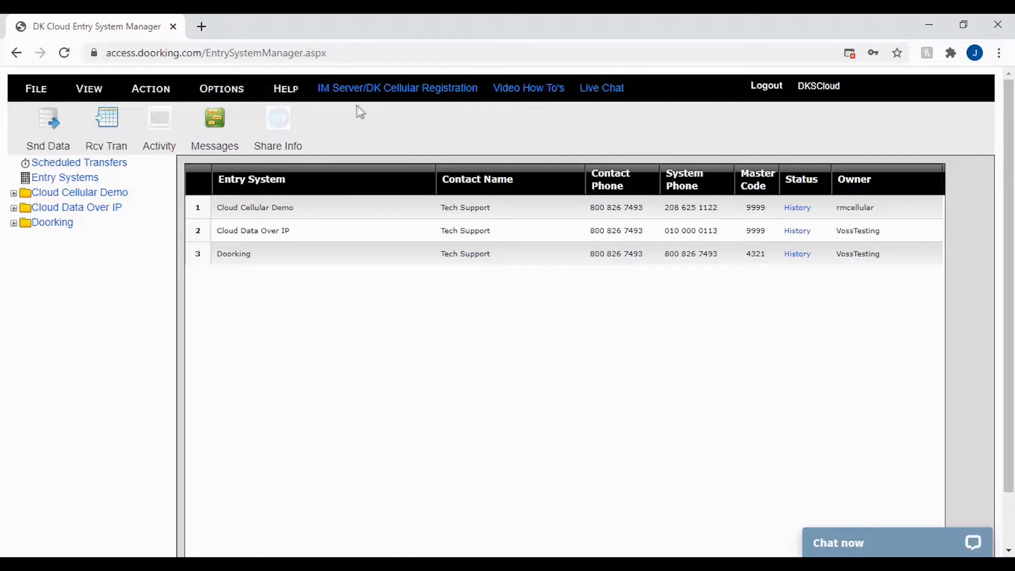
mouse_move(432, 116)
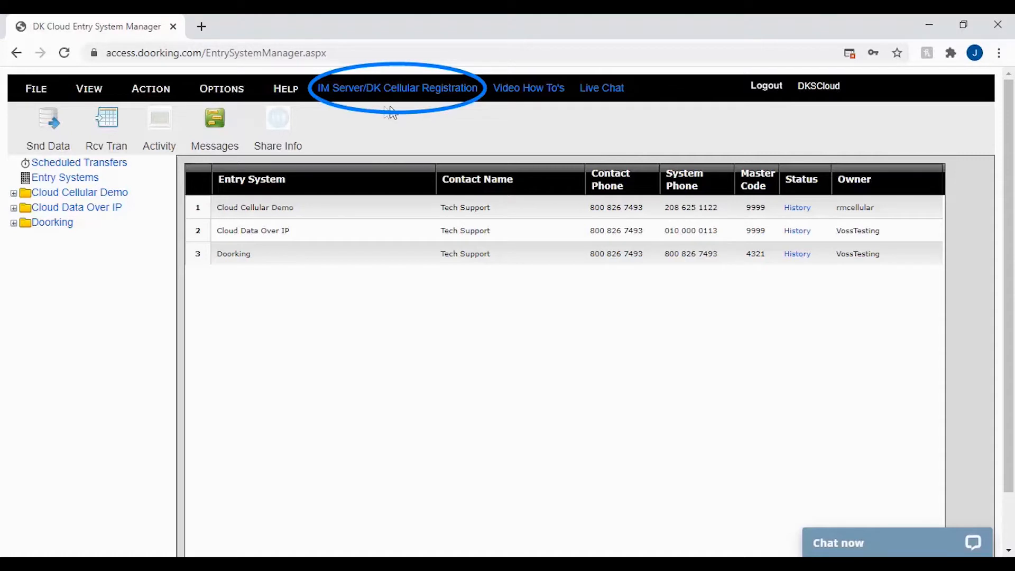
mouse_move(384, 115)
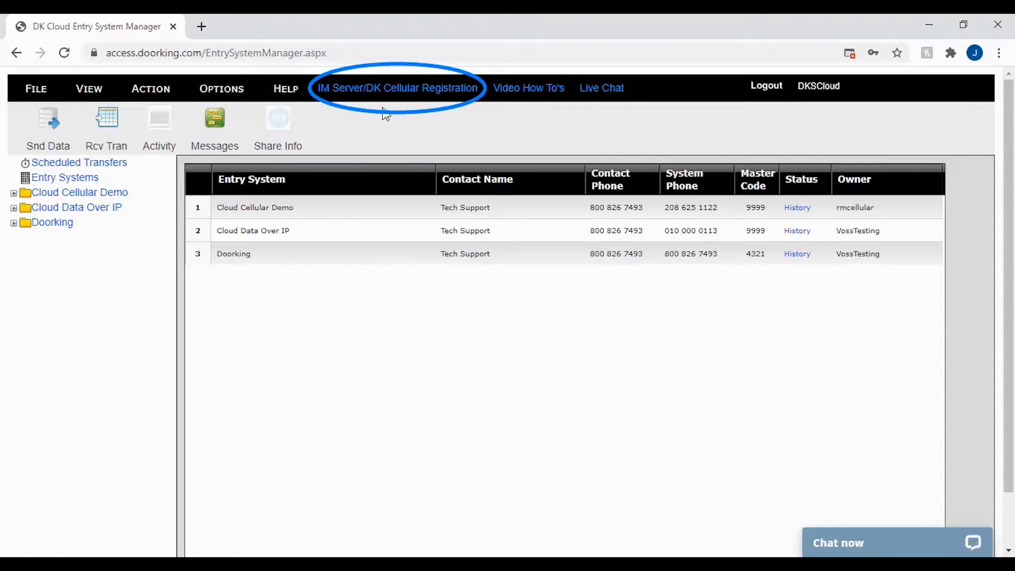
Follow the IM Server/DK Cellular Registration link to the DKS Server login page
left_click(399, 88)
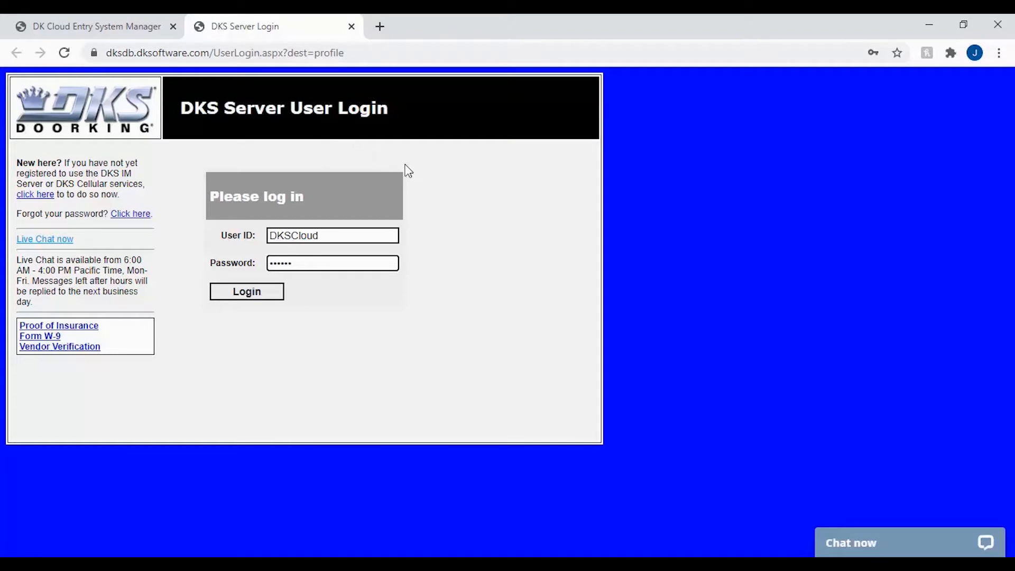
mouse_move(335, 258)
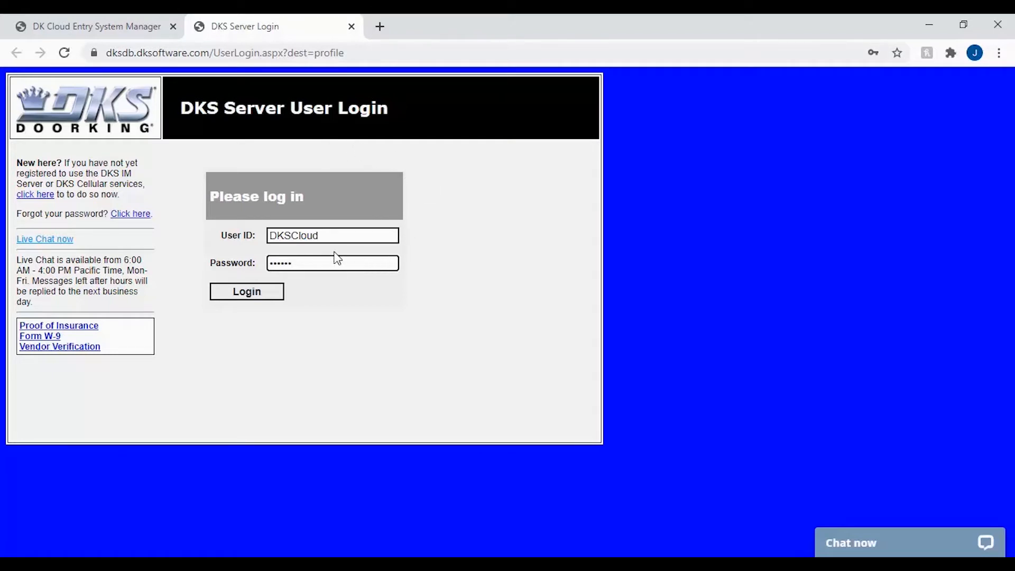
mouse_move(293, 292)
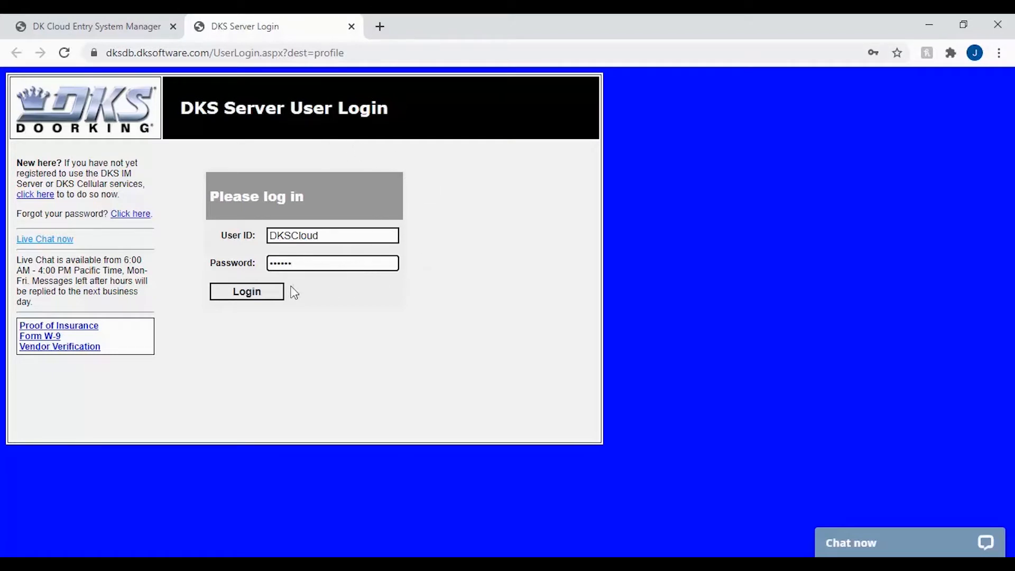
mouse_move(237, 314)
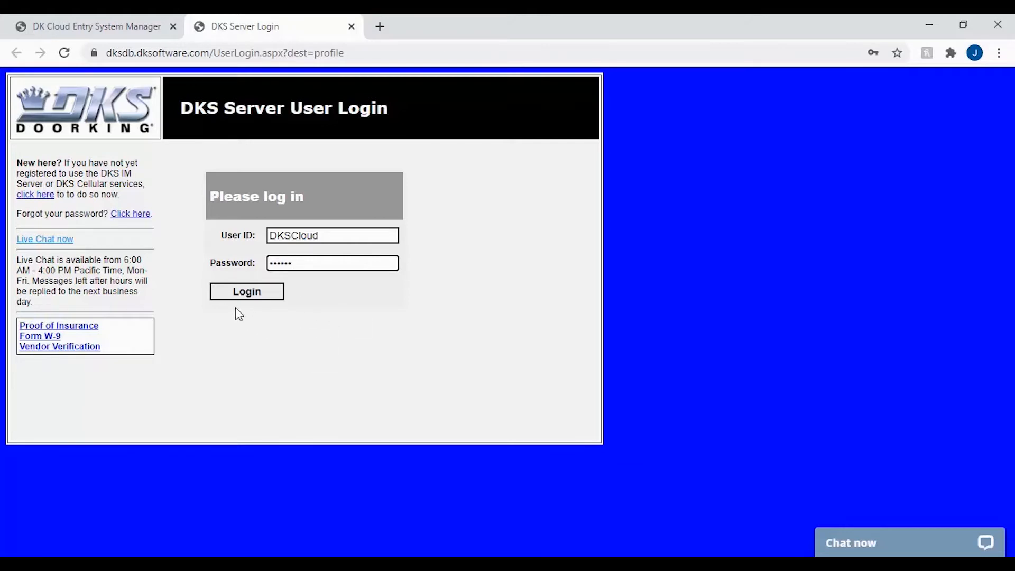
Log in with the prefilled credentials and show the Entry Systems list of five registered systems
left_click(246, 292)
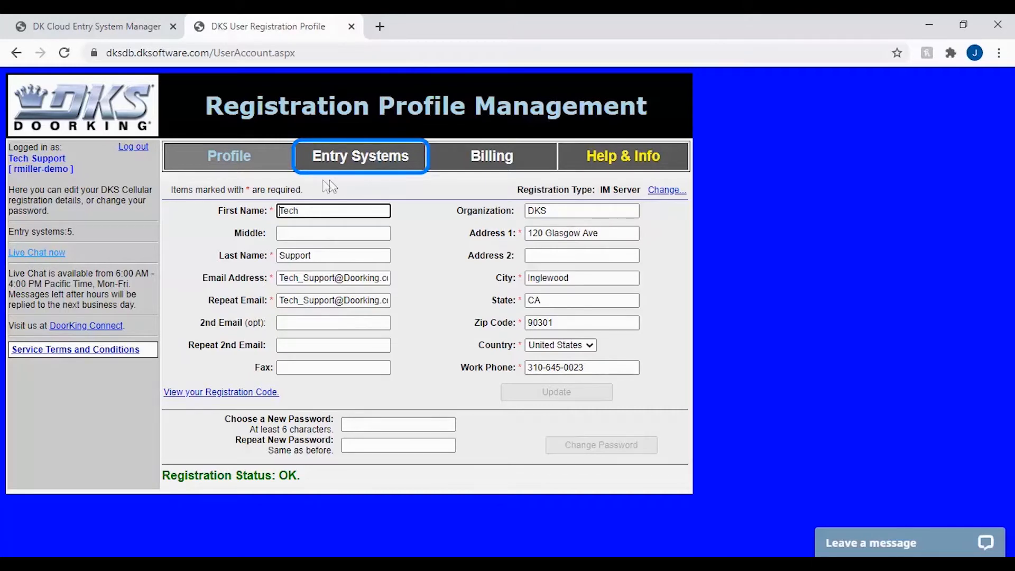
left_click(360, 156)
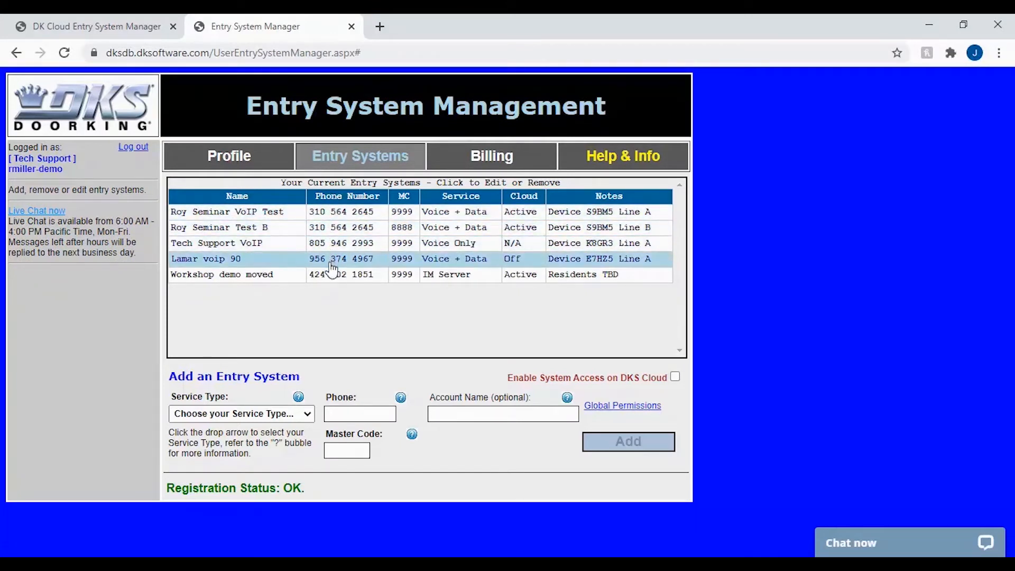
mouse_move(335, 315)
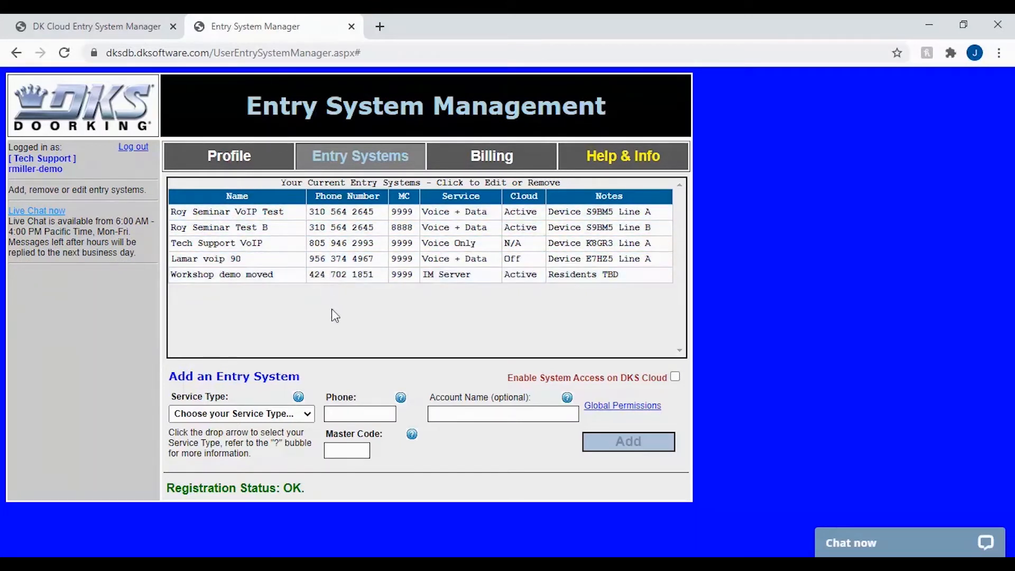
mouse_move(463, 341)
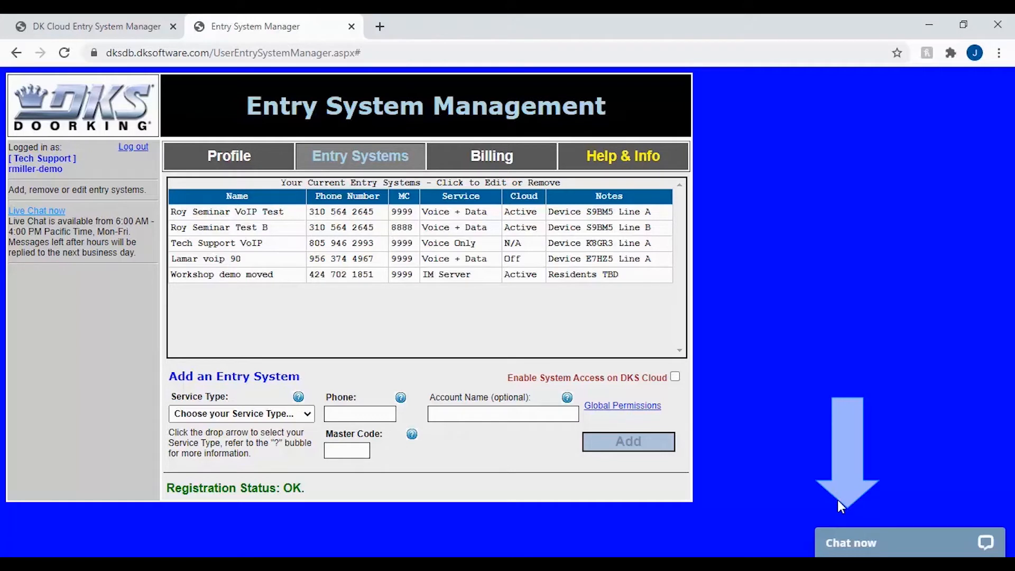
mouse_move(837, 472)
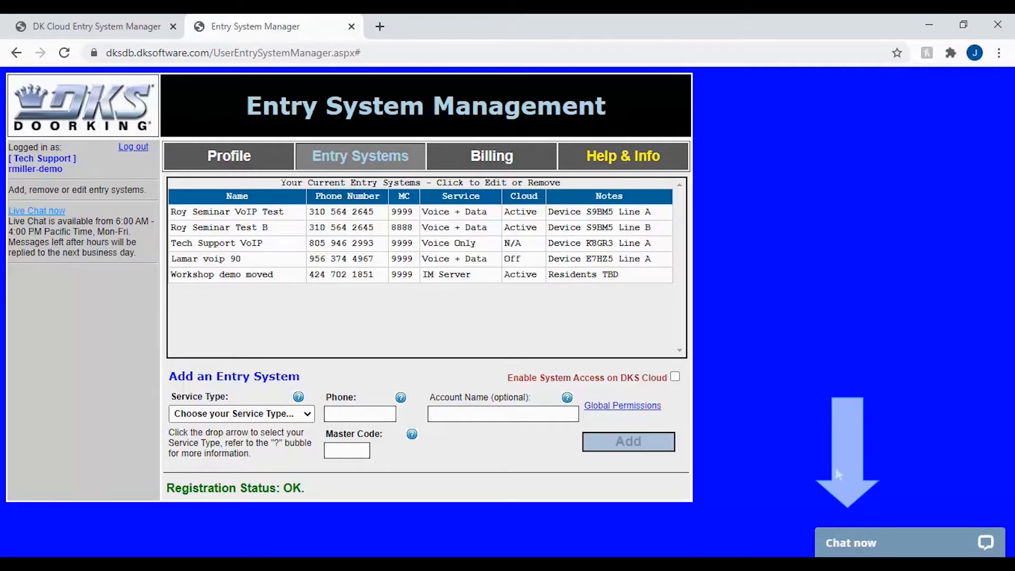
mouse_move(833, 495)
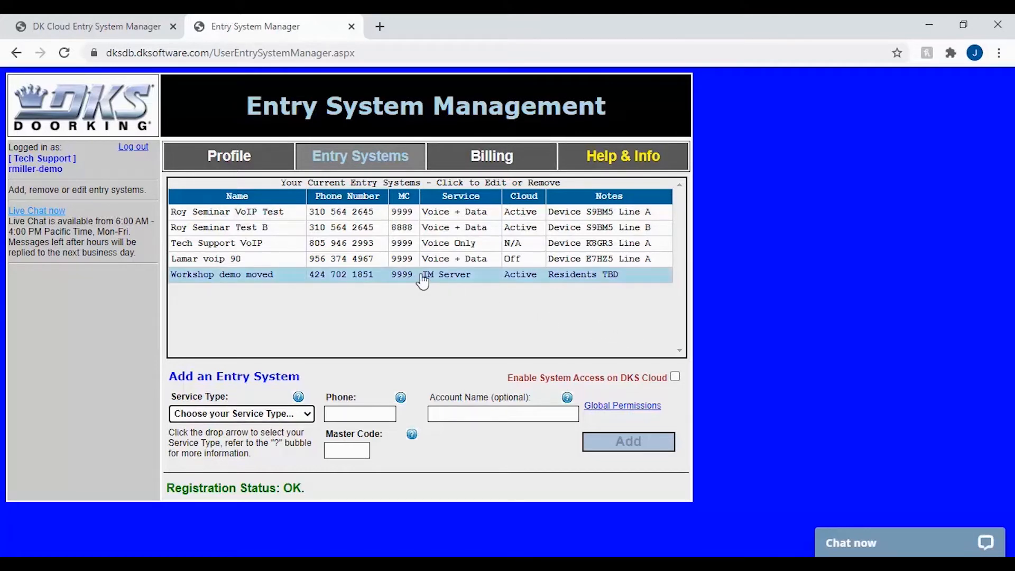
mouse_move(497, 284)
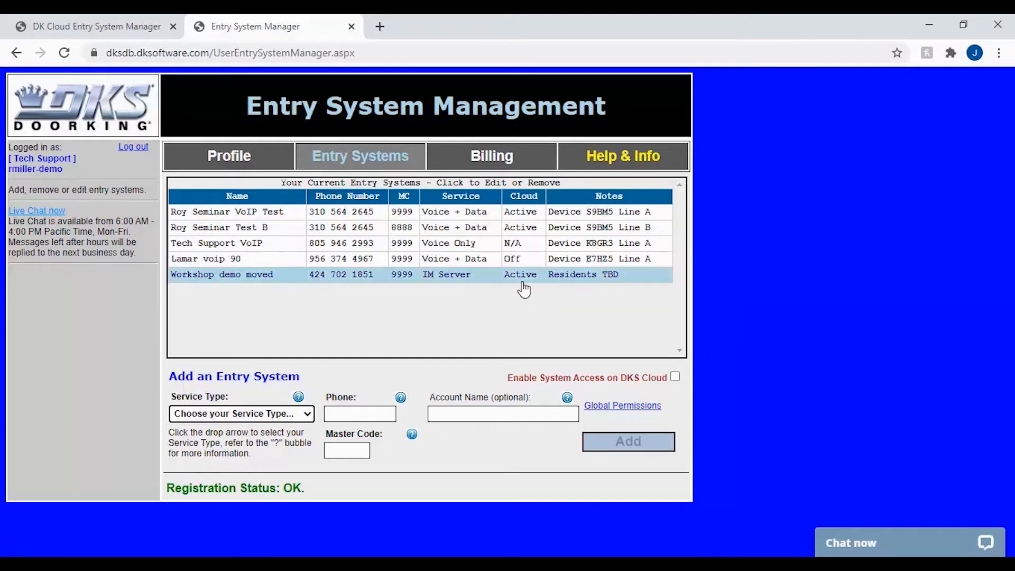
mouse_move(523, 287)
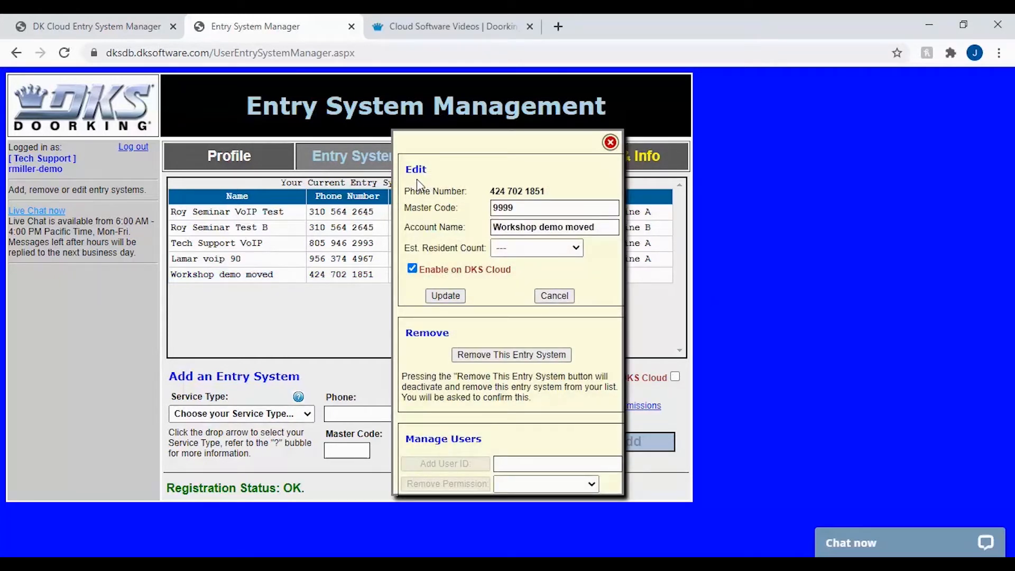
mouse_move(458, 279)
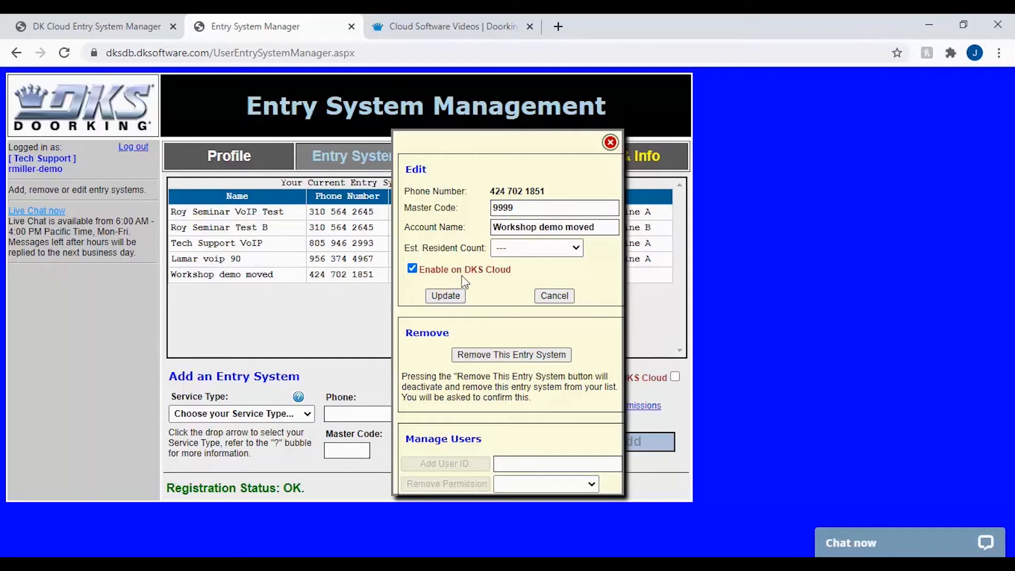
mouse_move(501, 287)
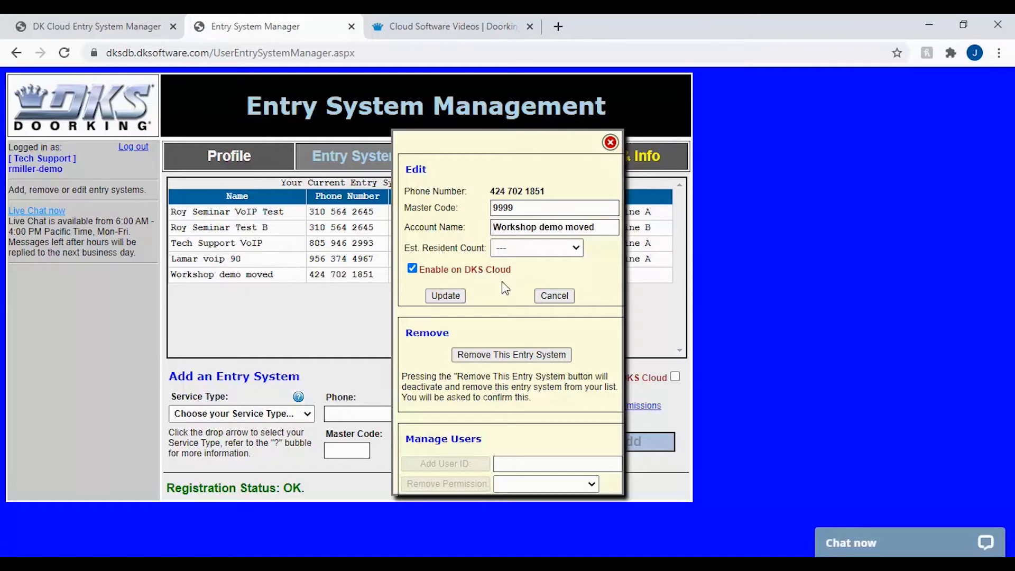
mouse_move(286, 351)
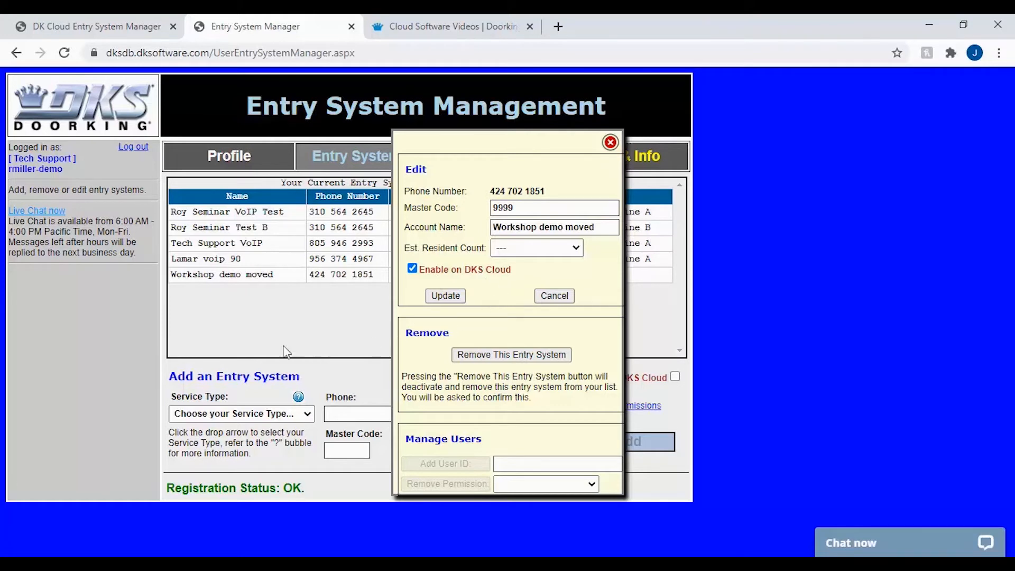
mouse_move(188, 348)
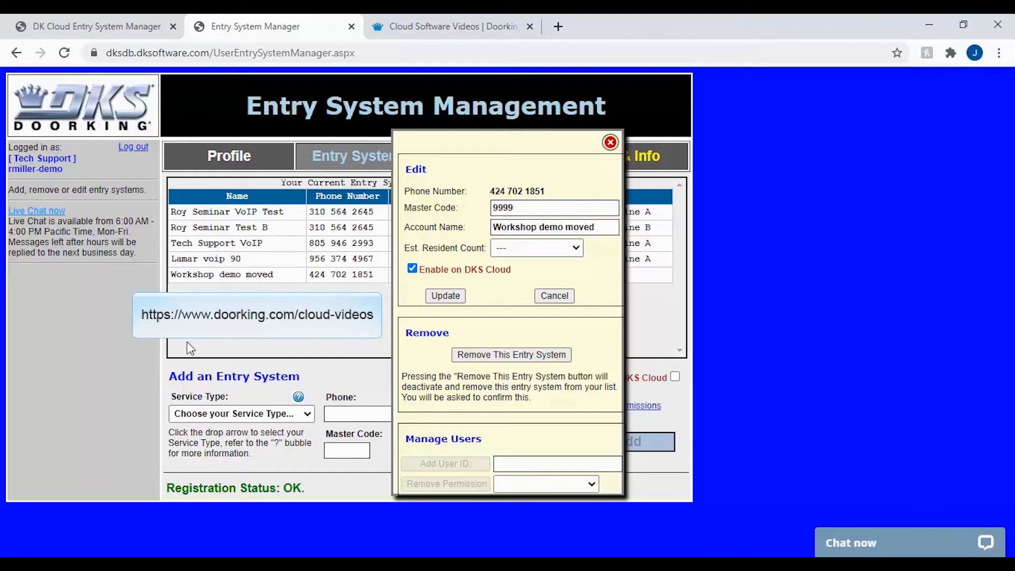
mouse_move(252, 354)
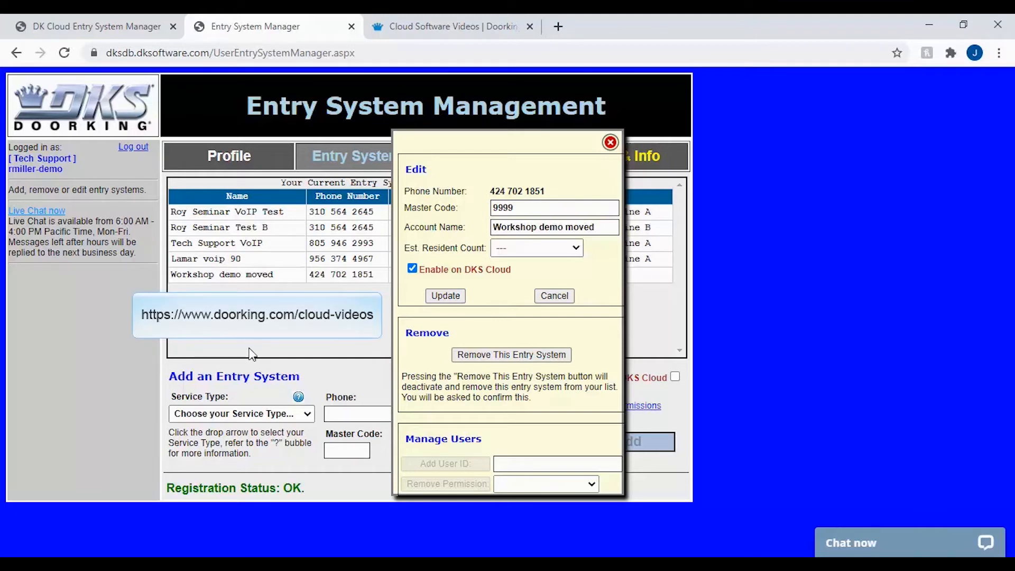
mouse_move(323, 355)
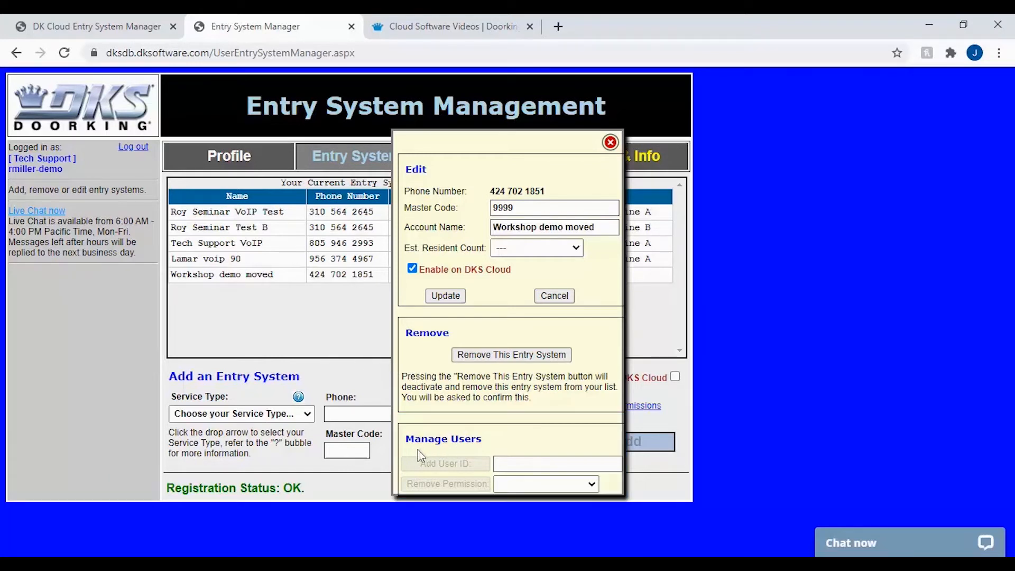
mouse_move(449, 457)
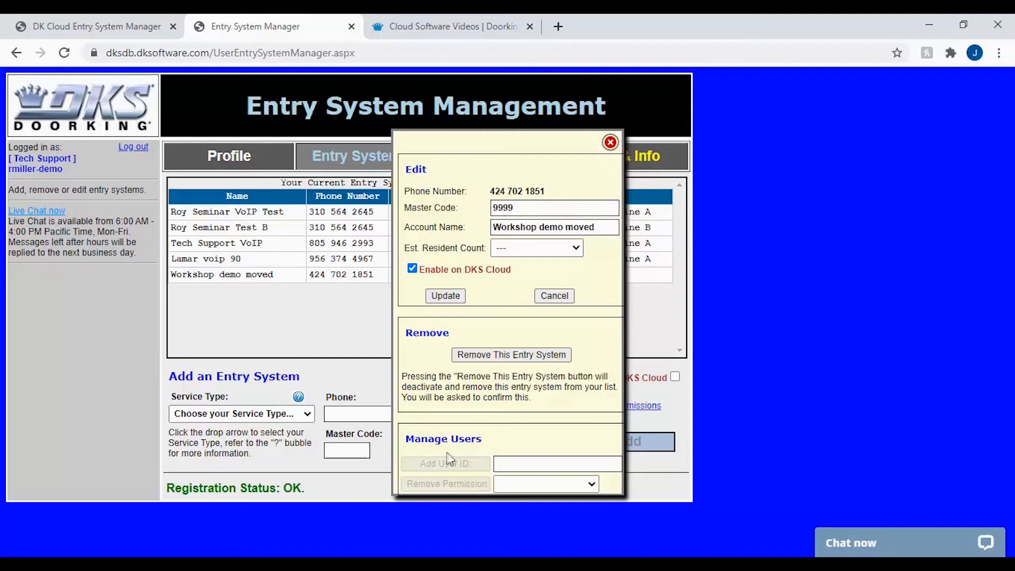
mouse_move(558, 448)
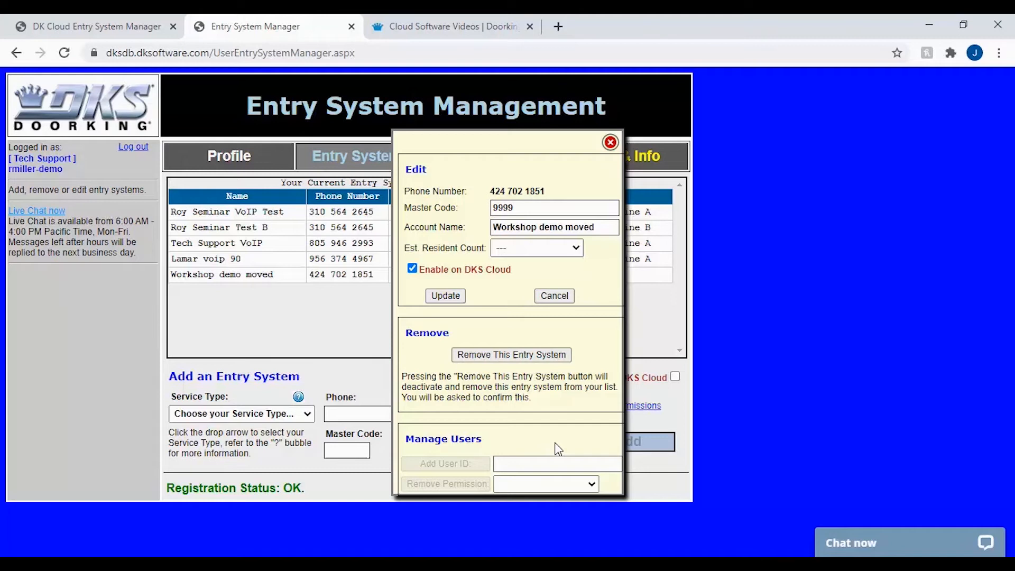
mouse_move(451, 426)
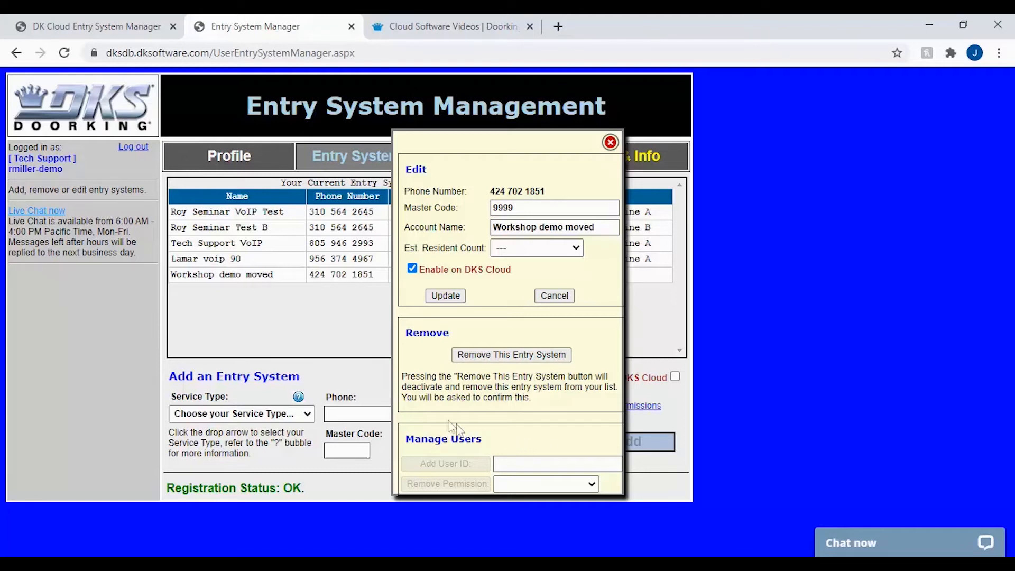
mouse_move(206, 348)
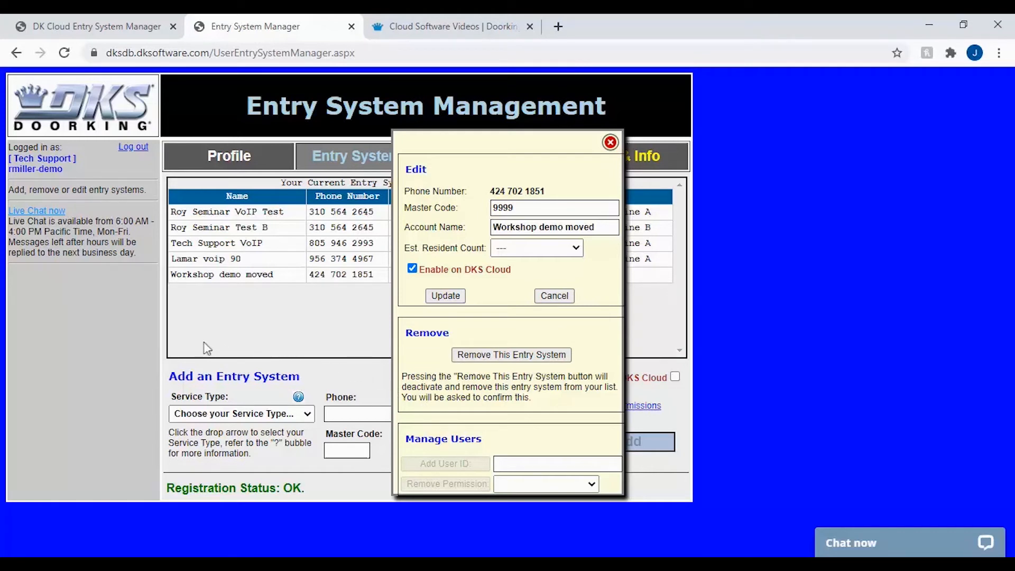
mouse_move(203, 347)
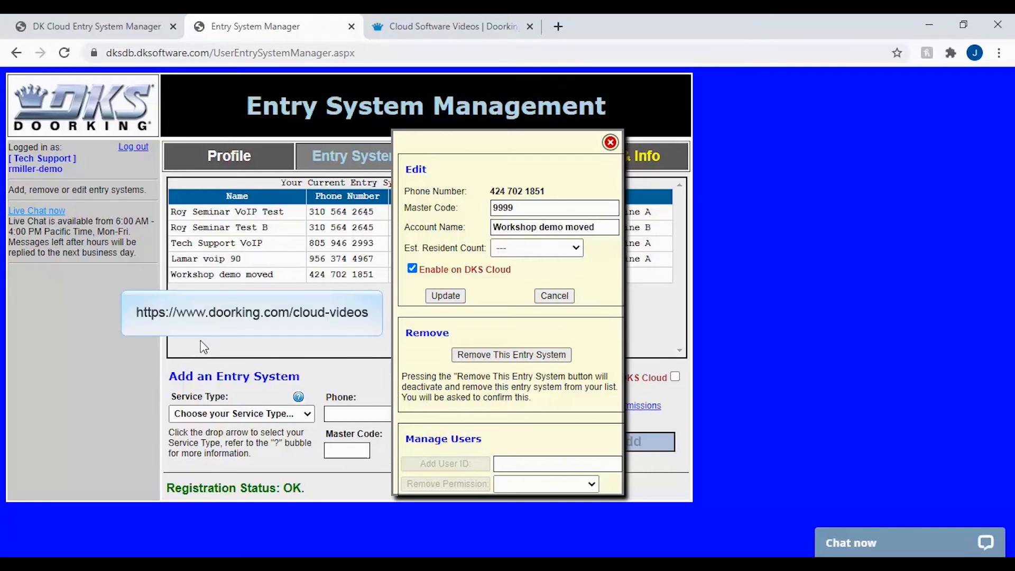
mouse_move(240, 346)
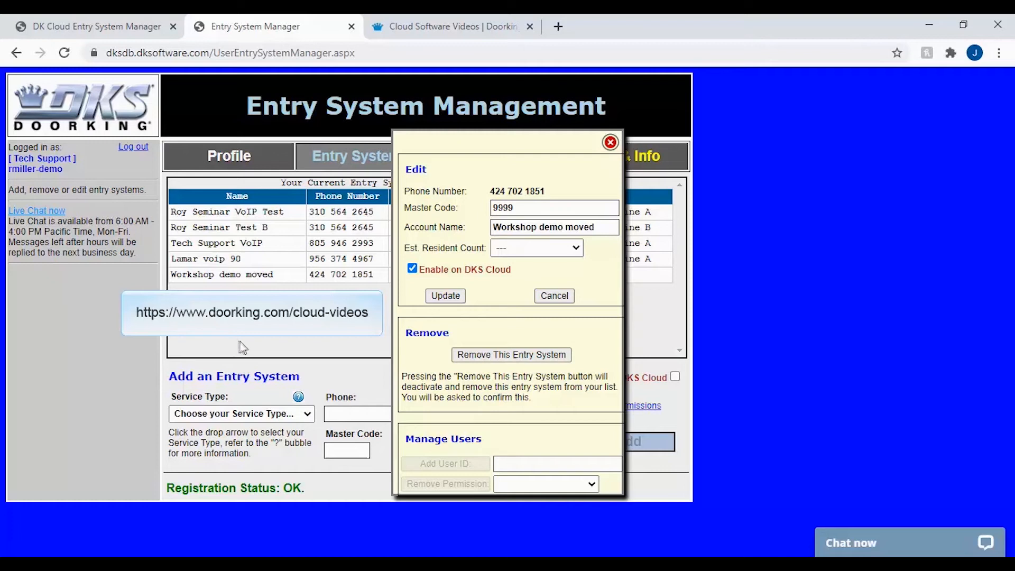
mouse_move(308, 348)
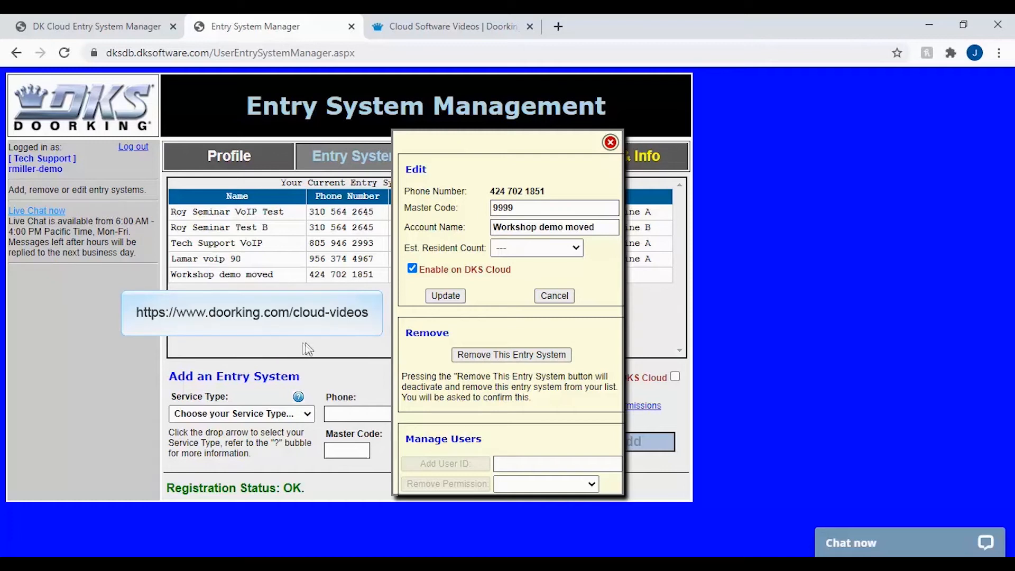
mouse_move(369, 347)
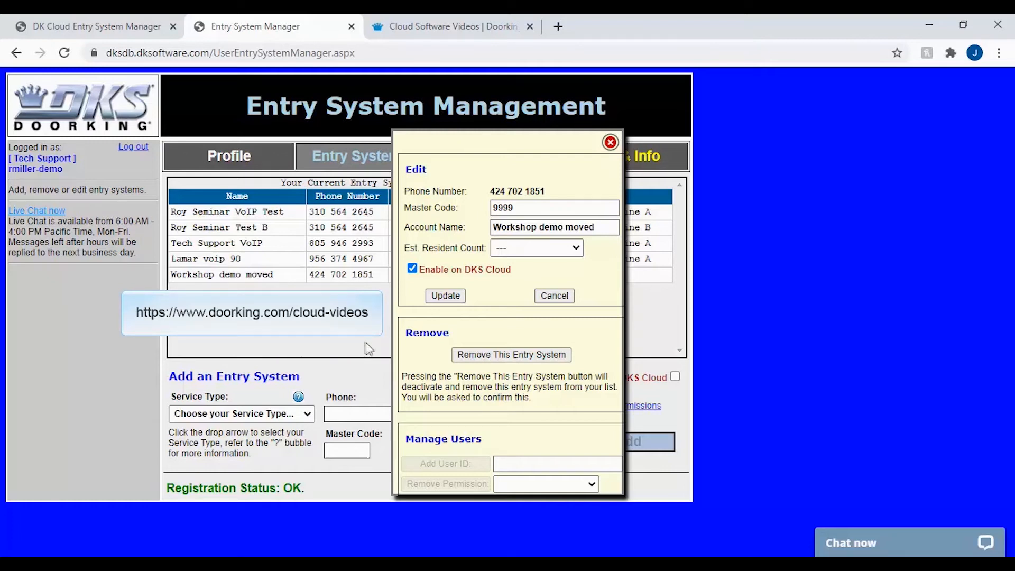
mouse_move(542, 452)
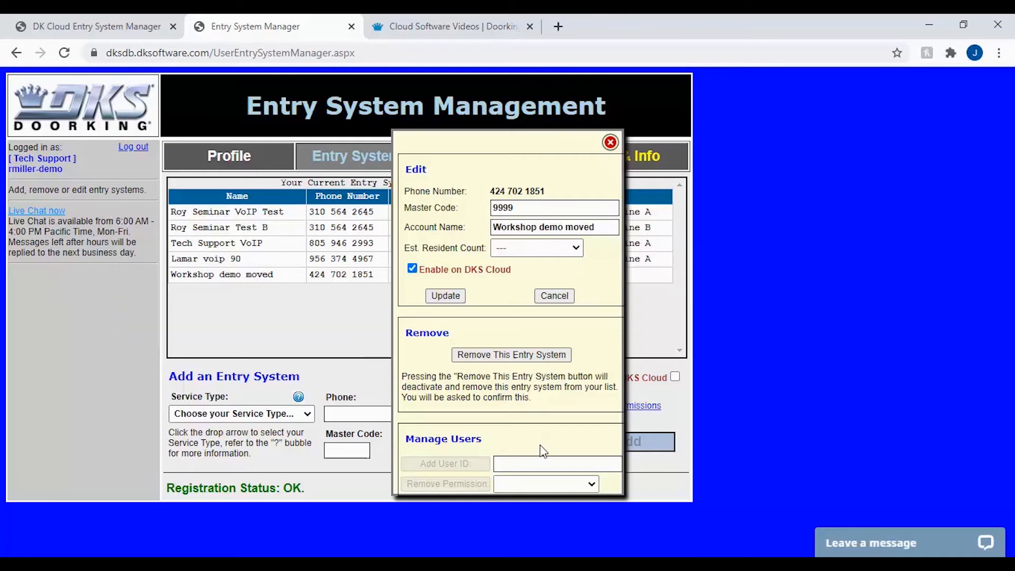
Add user ID DKSCloud to Workshop demo moved under Manage Users
left_click(557, 462)
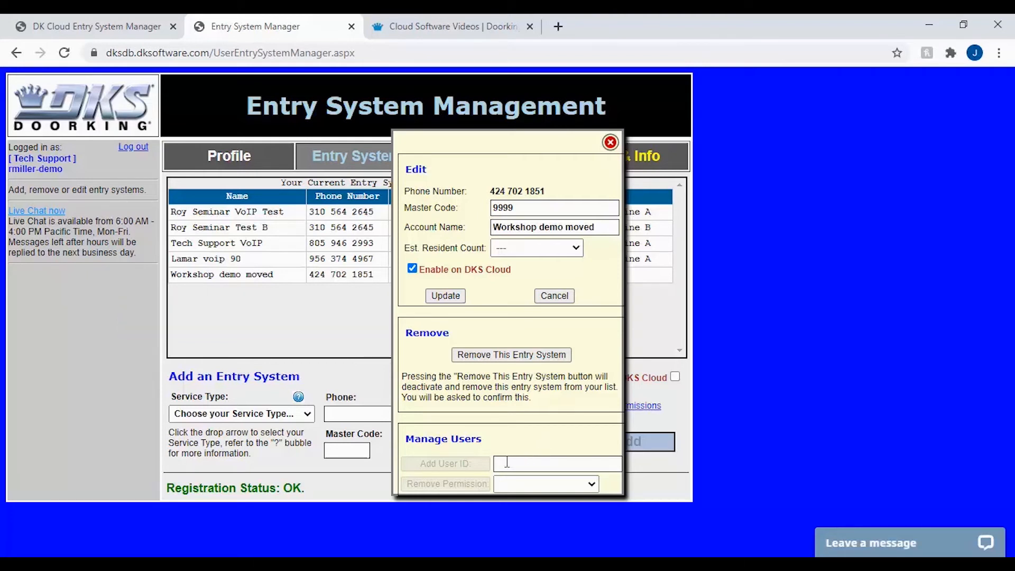
type("DKSCloud")
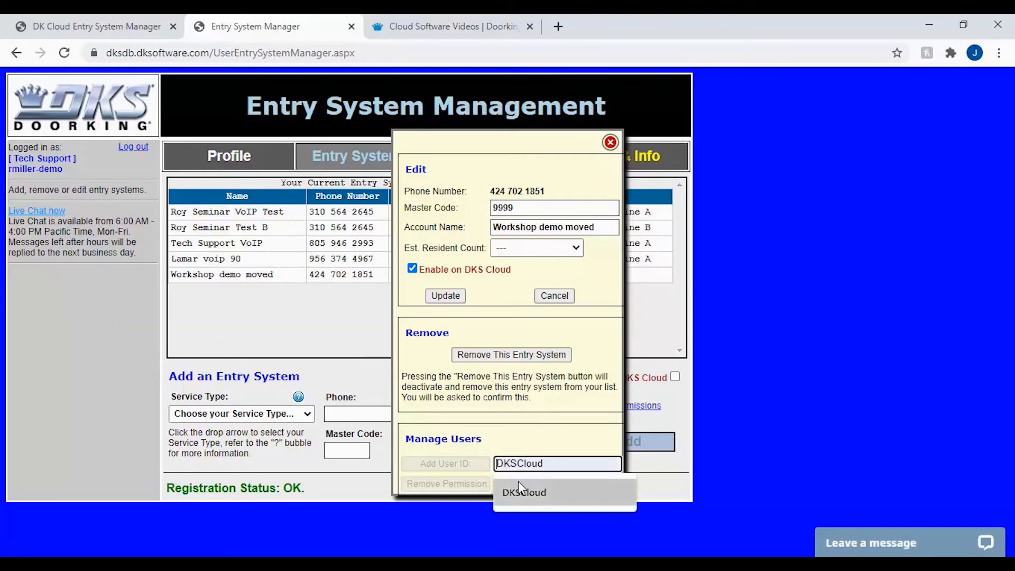
left_click(523, 491)
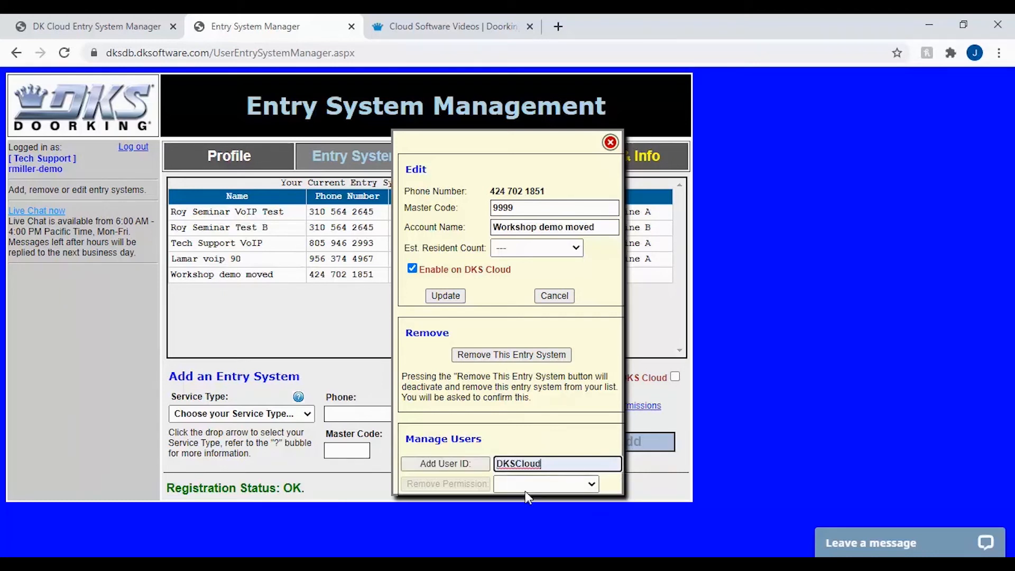
left_click(555, 463)
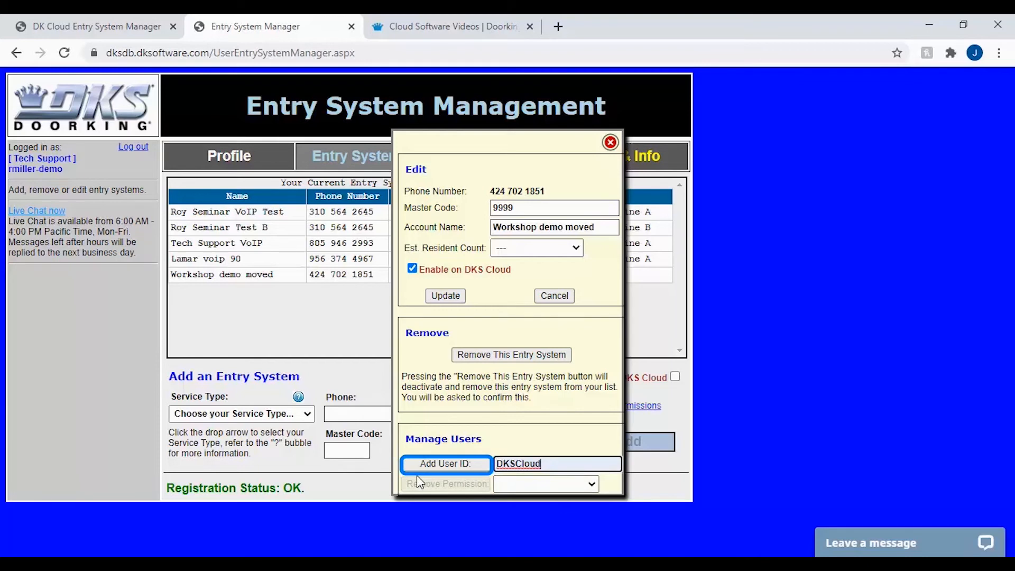
left_click(445, 462)
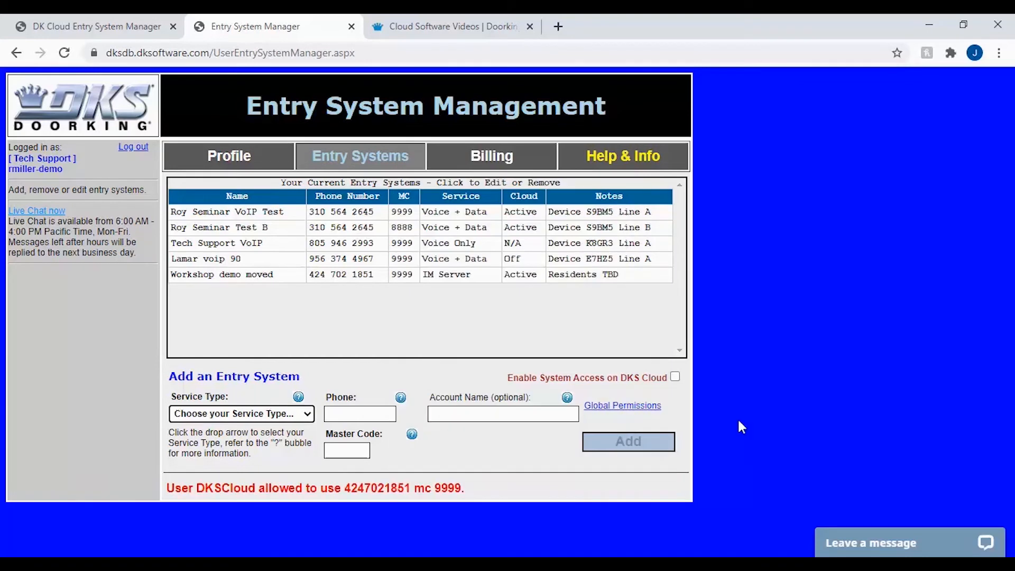
mouse_move(505, 497)
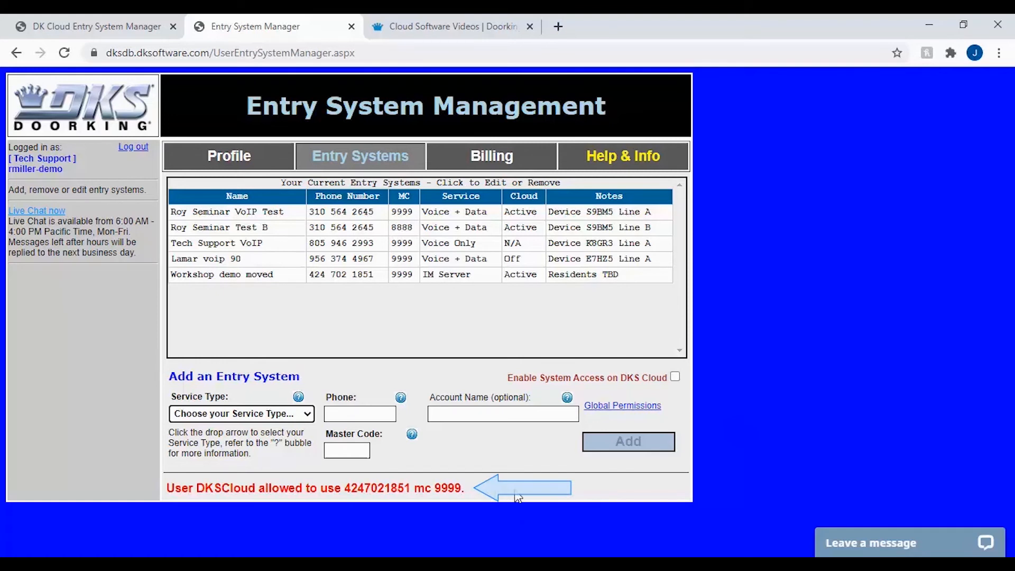
mouse_move(511, 499)
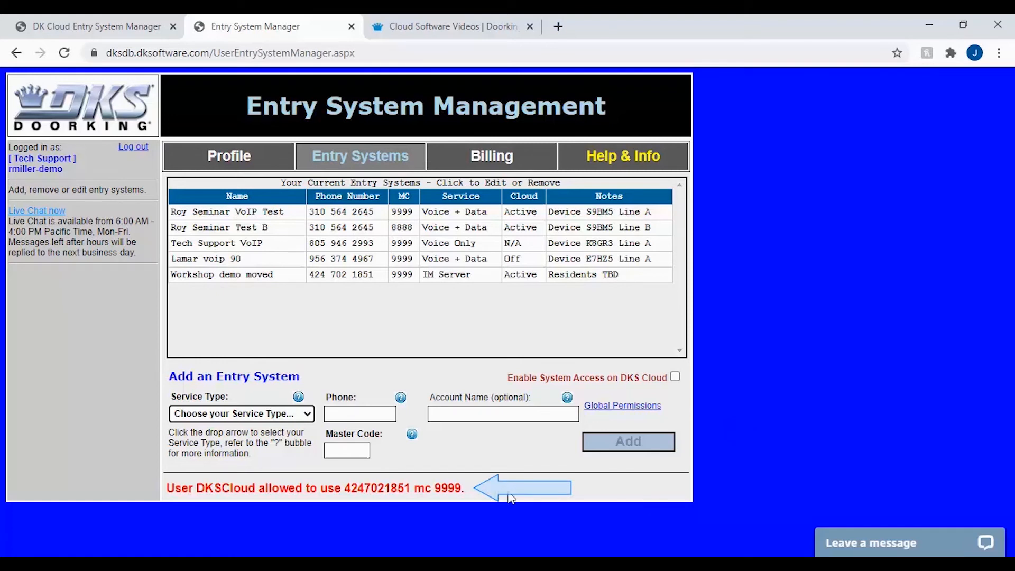
mouse_move(515, 498)
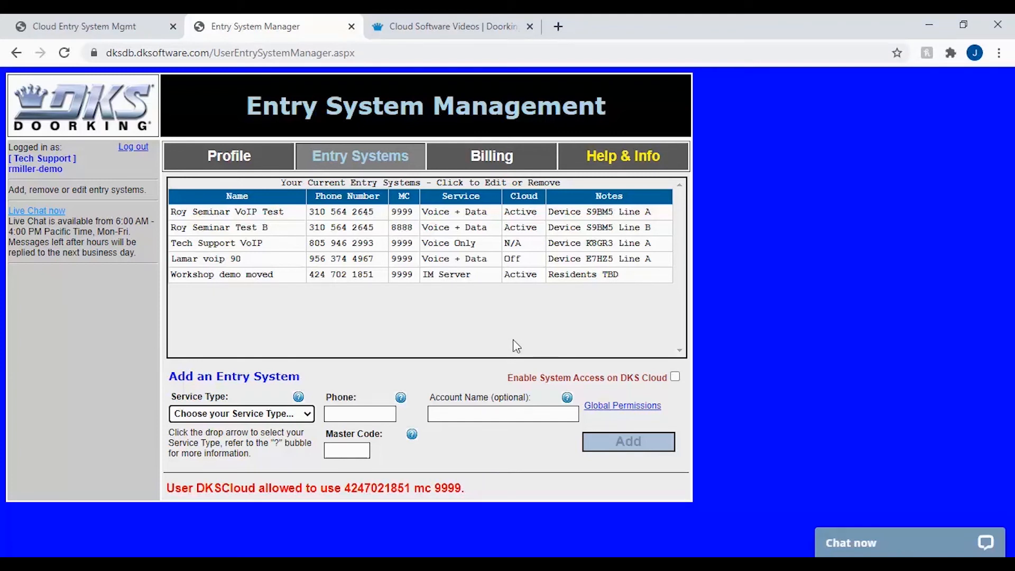
mouse_move(484, 344)
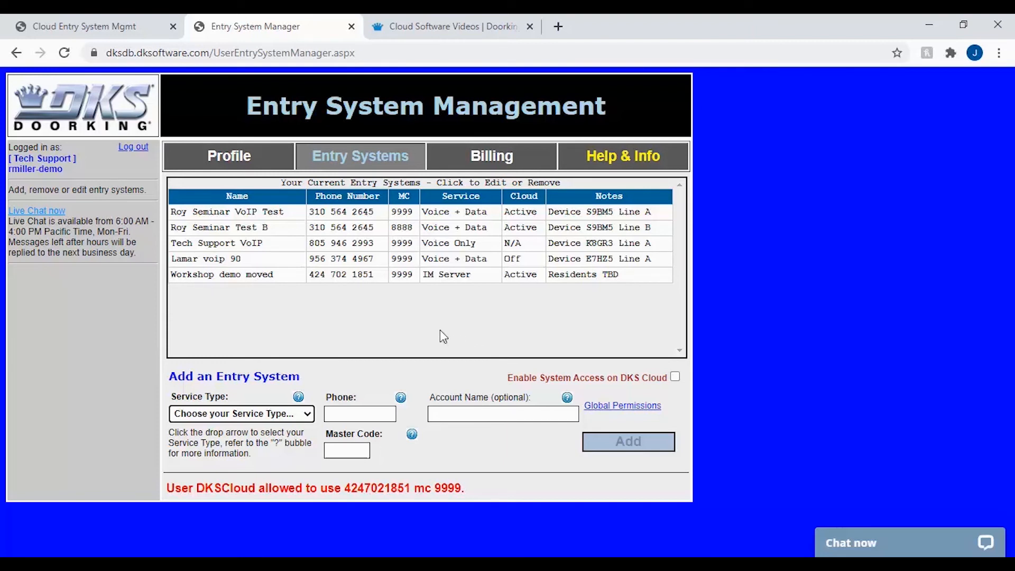
mouse_move(236, 301)
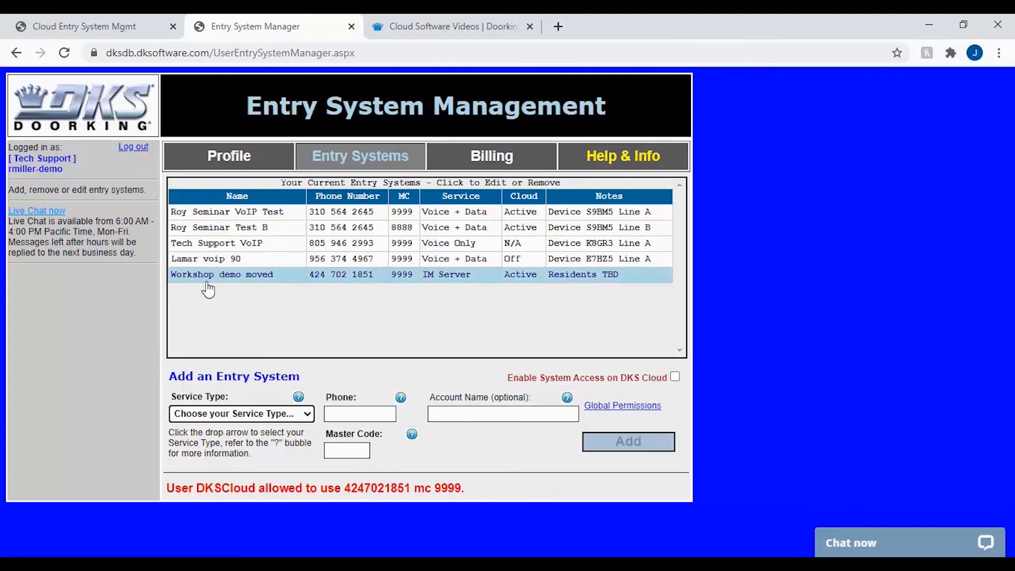
mouse_move(228, 284)
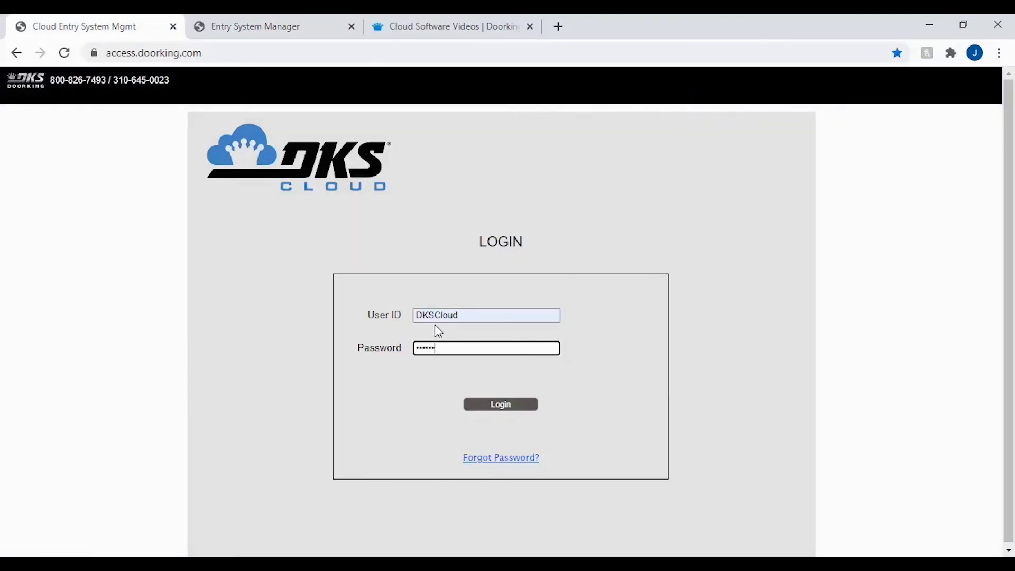
Log in to access.doorking.com as DKSCloud so Workshop demo moved appears in its systems list
left_click(499, 404)
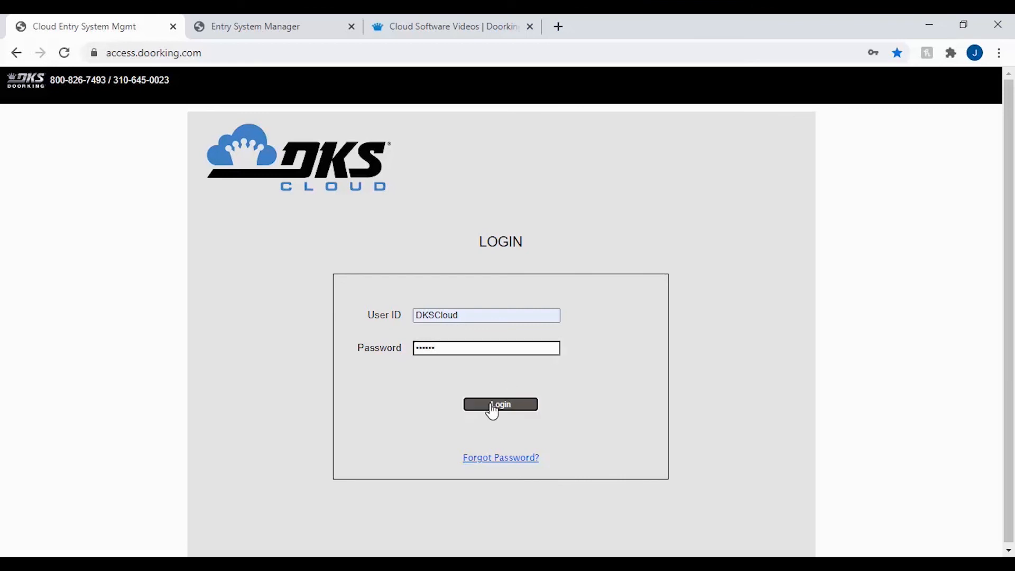
left_click(500, 403)
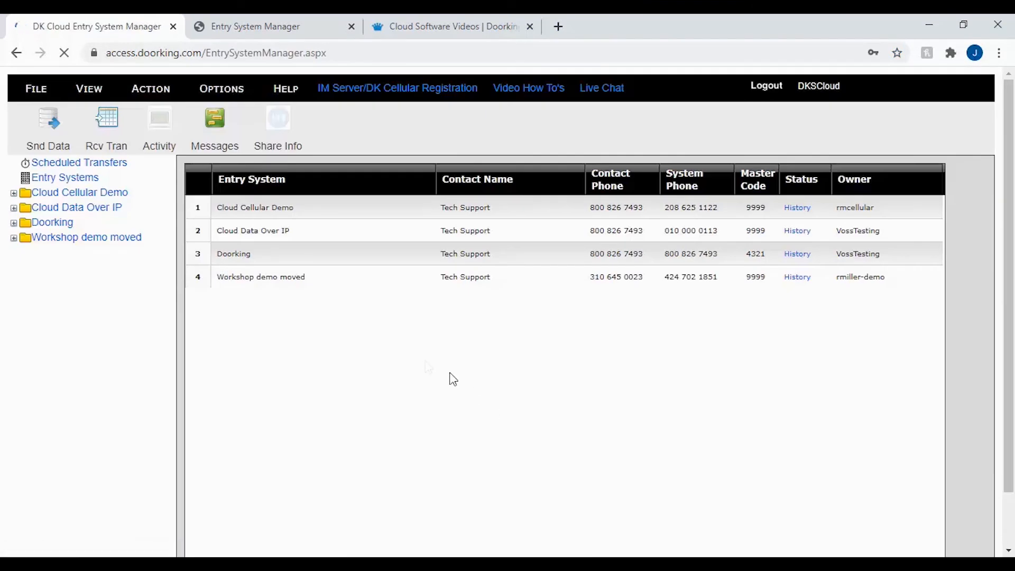
left_click(260, 276)
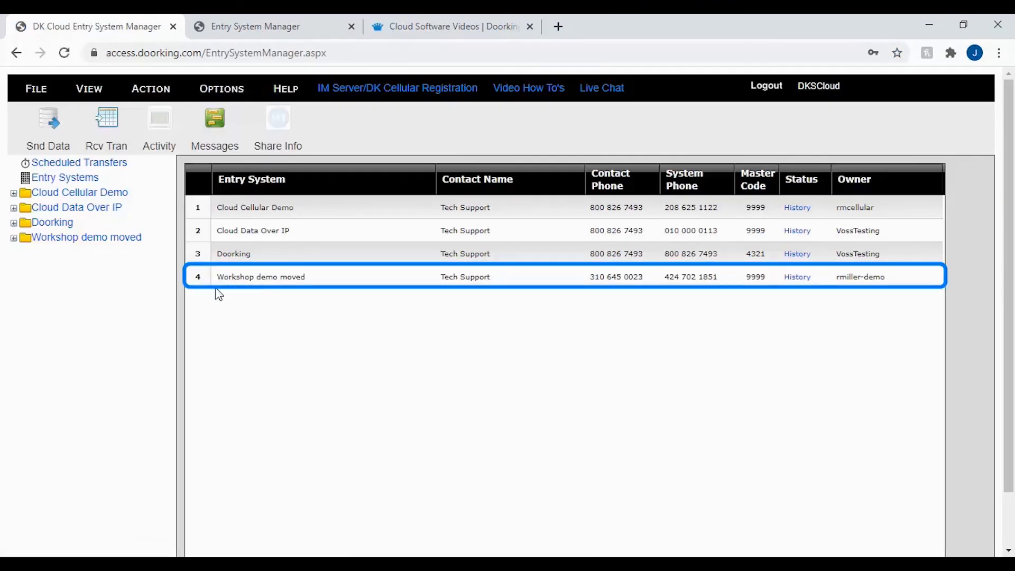
mouse_move(324, 292)
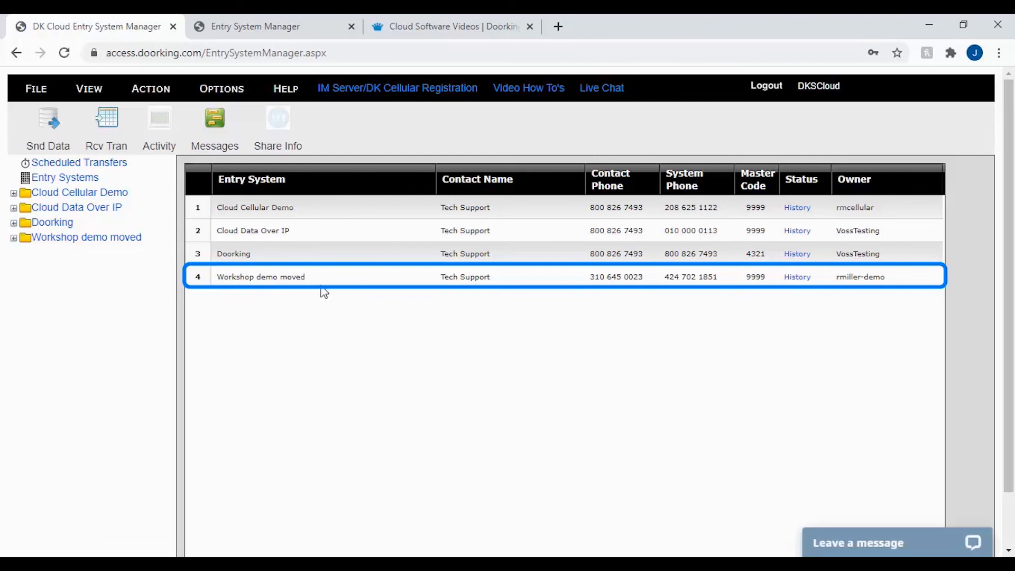
mouse_move(365, 292)
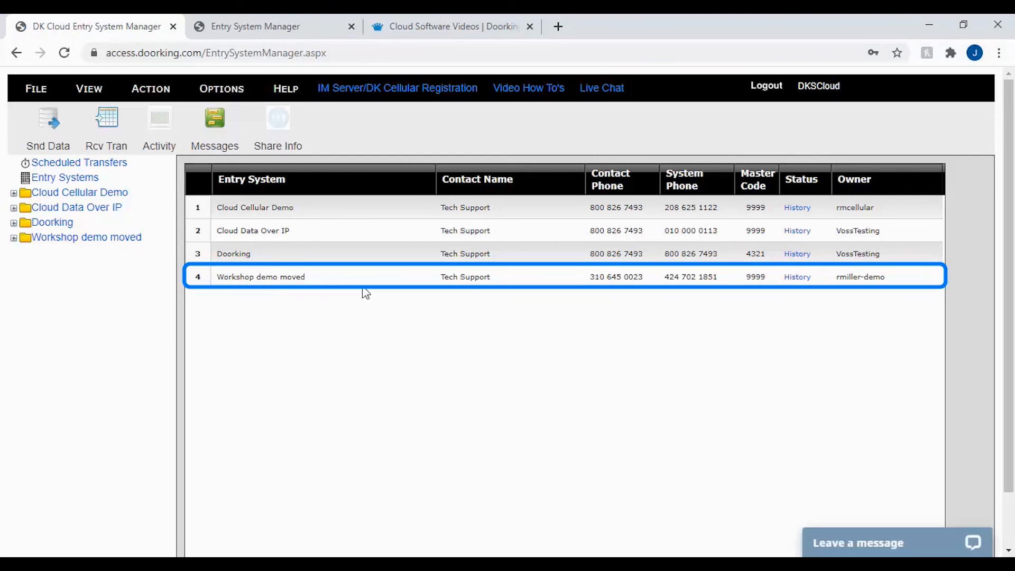
mouse_move(376, 292)
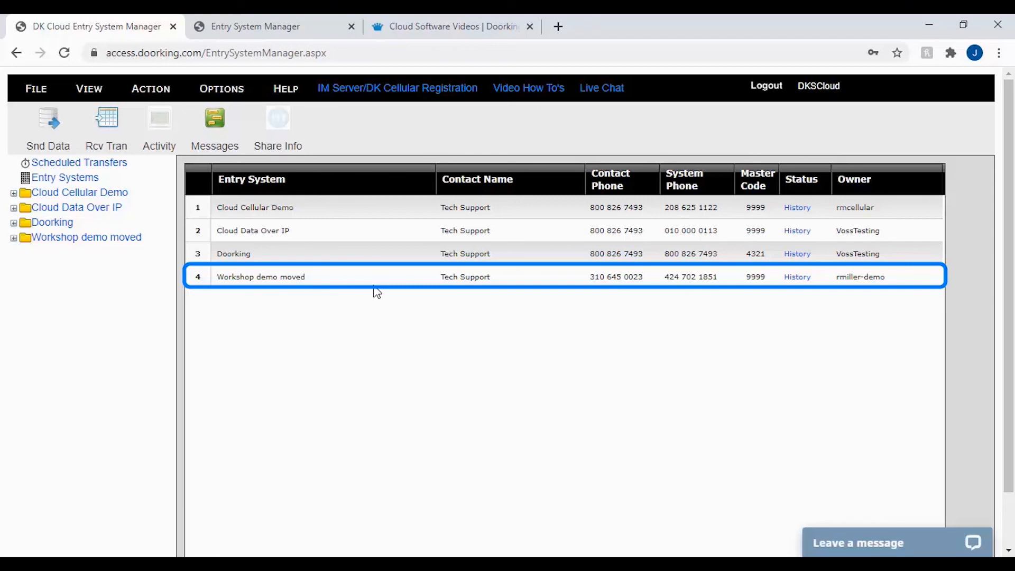